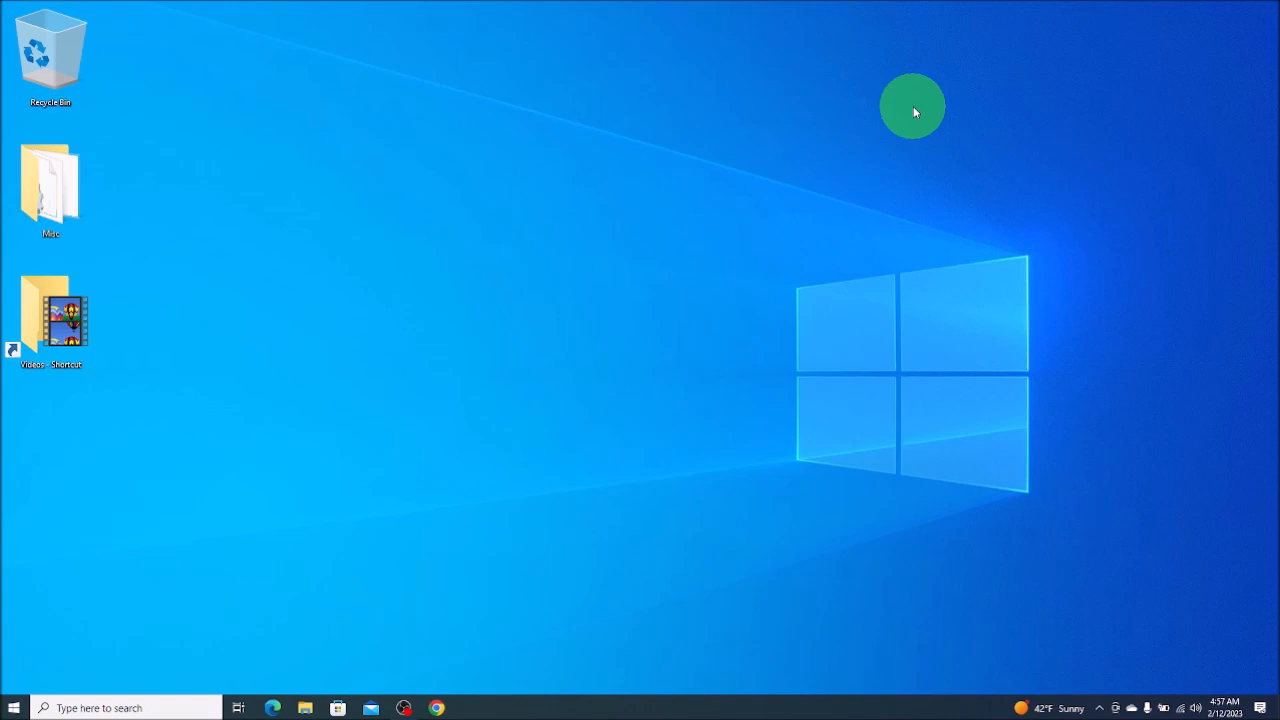
{"action": "mouse_move", "coordinate": [740, 180]}
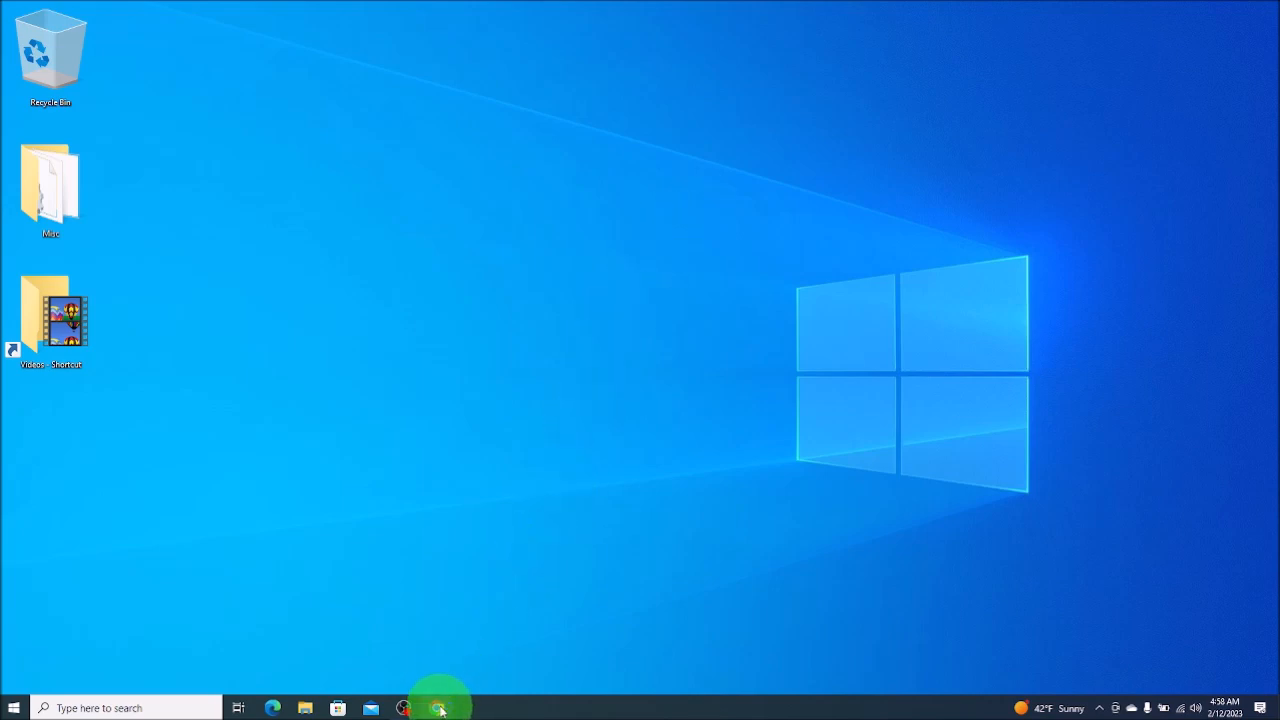
Bring up Chrome showing the Google results for best game releases 2023.
{"action": "left_click", "coordinate": [436, 708]}
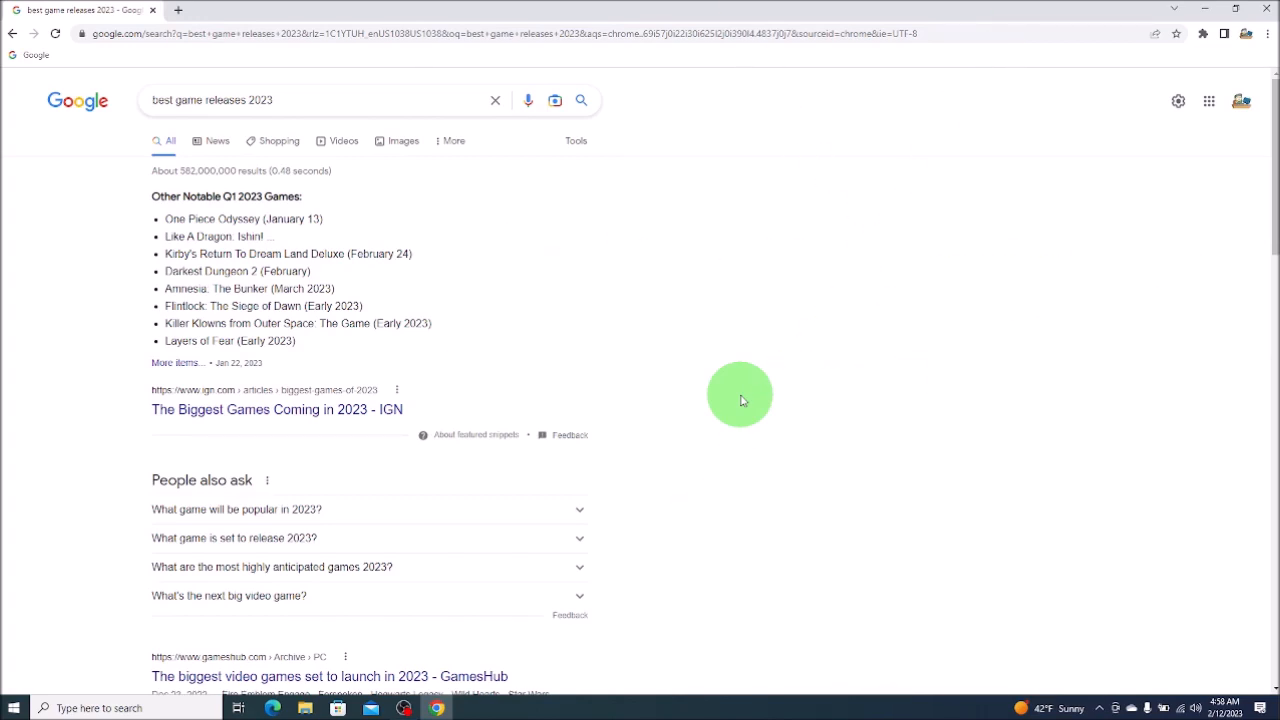
{"action": "mouse_move", "coordinate": [1024, 230]}
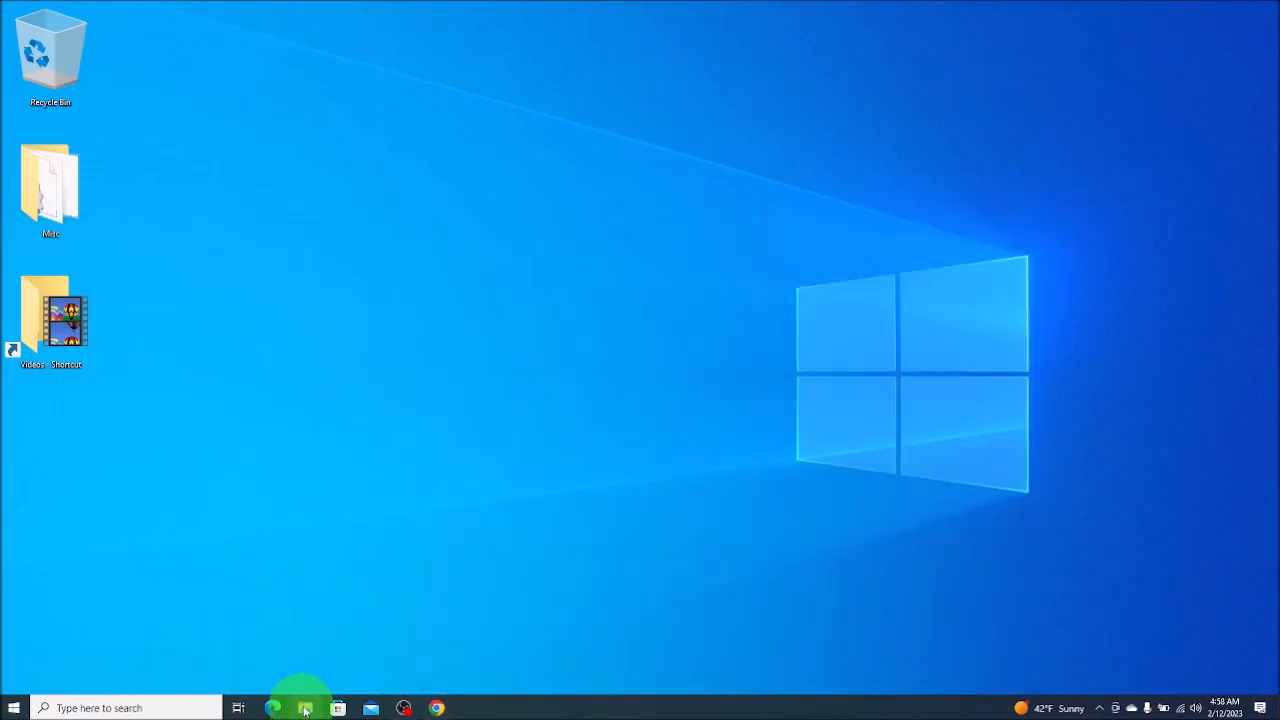
Navigate to Pictures > Screenshots and view the saved Screenshot (3).
{"action": "left_click", "coordinate": [304, 708]}
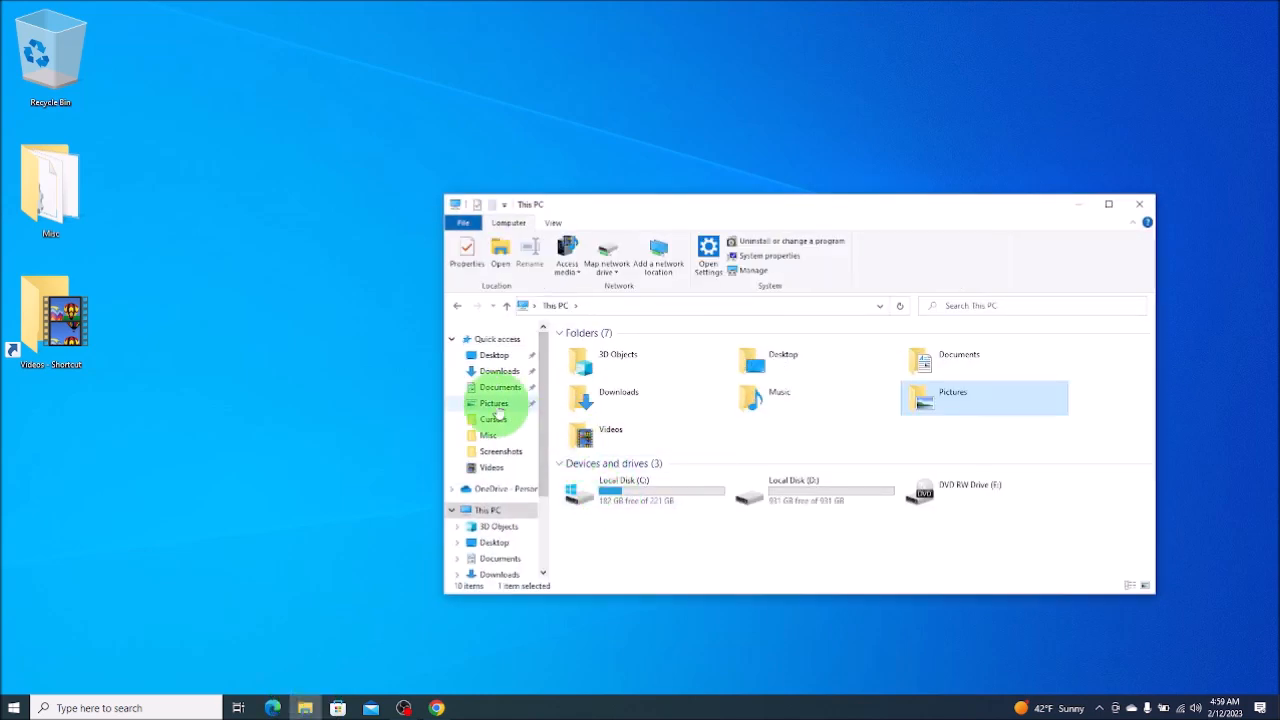
{"action": "double_click", "coordinate": [952, 392]}
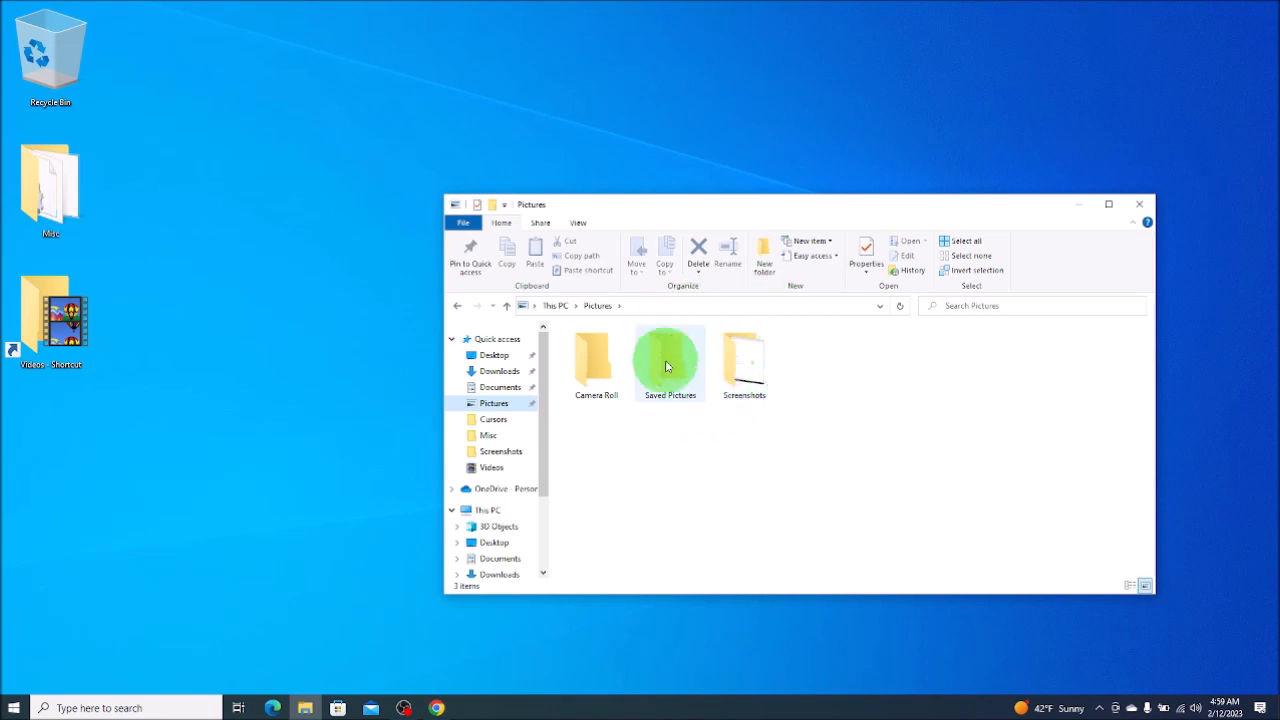
{"action": "mouse_move", "coordinate": [744, 364]}
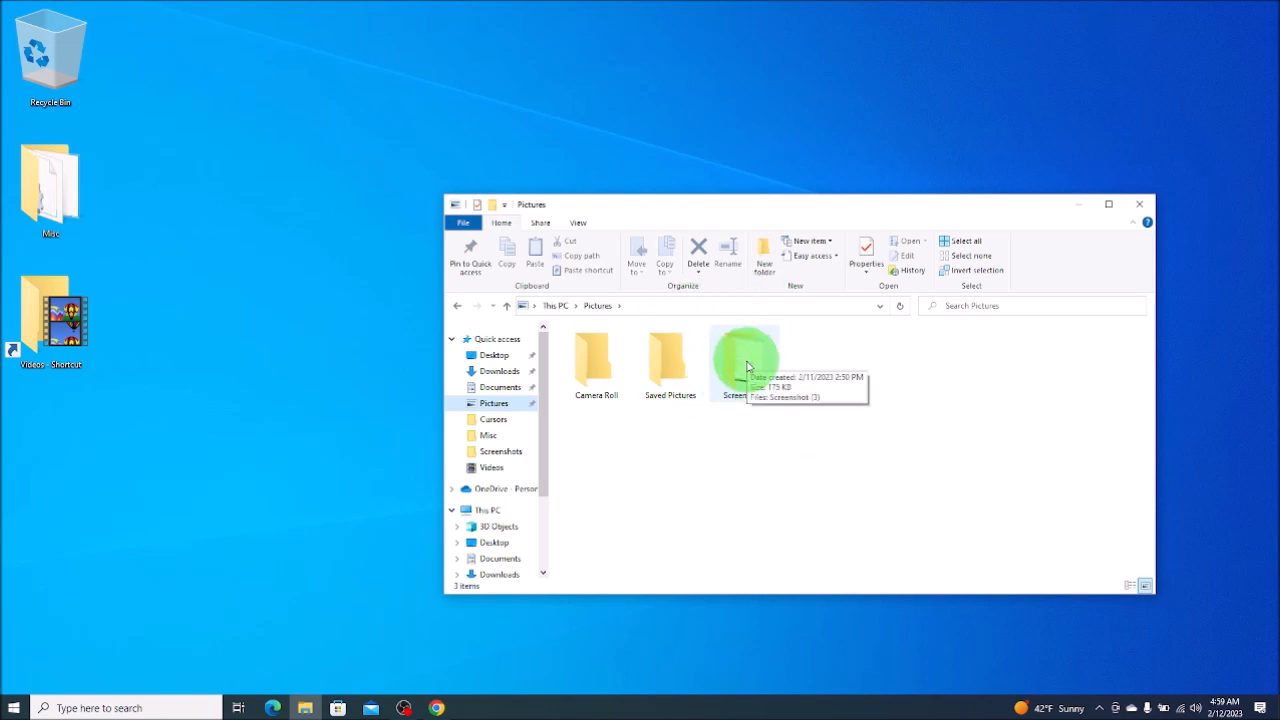
{"action": "double_click", "coordinate": [744, 364]}
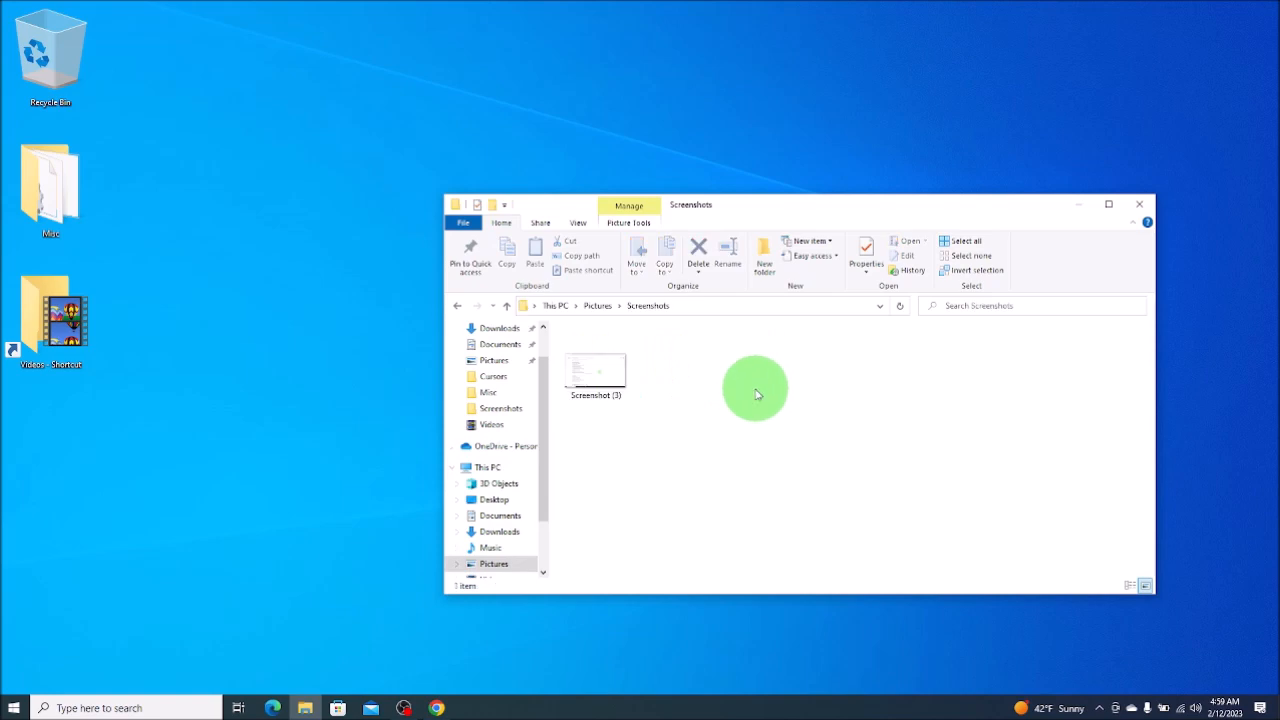
{"action": "left_click", "coordinate": [596, 364]}
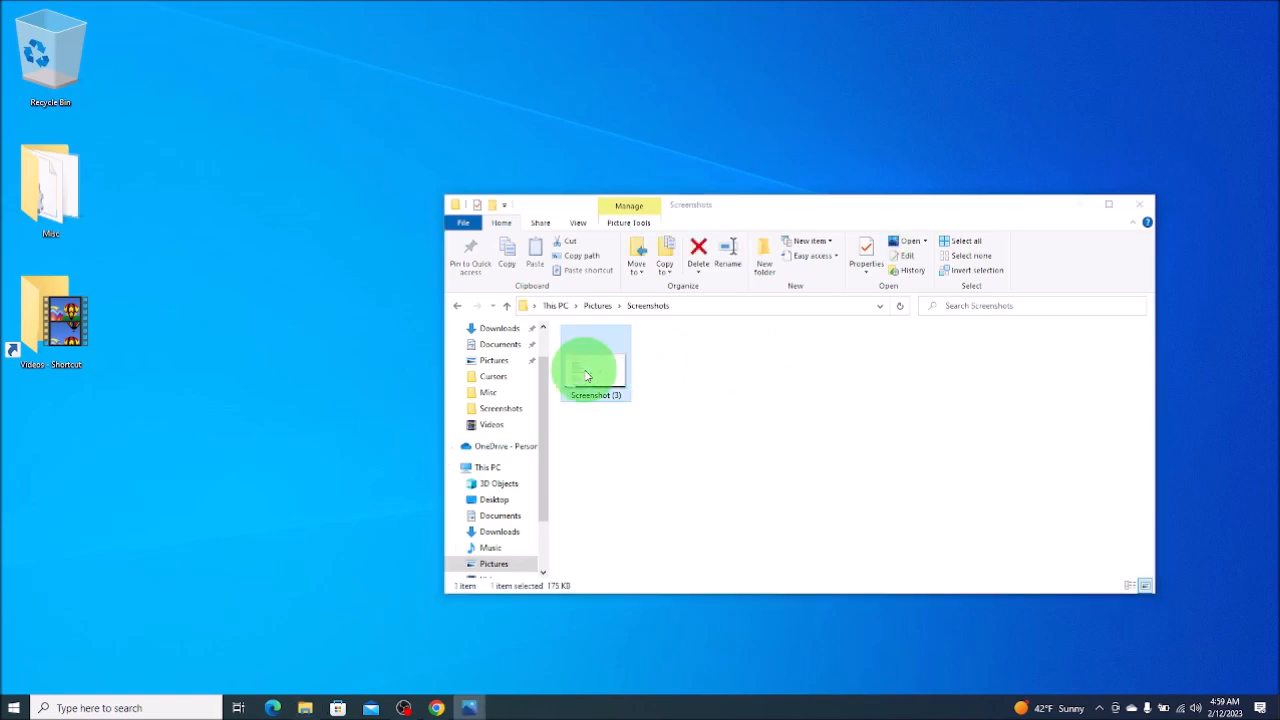
{"action": "double_click", "coordinate": [596, 360]}
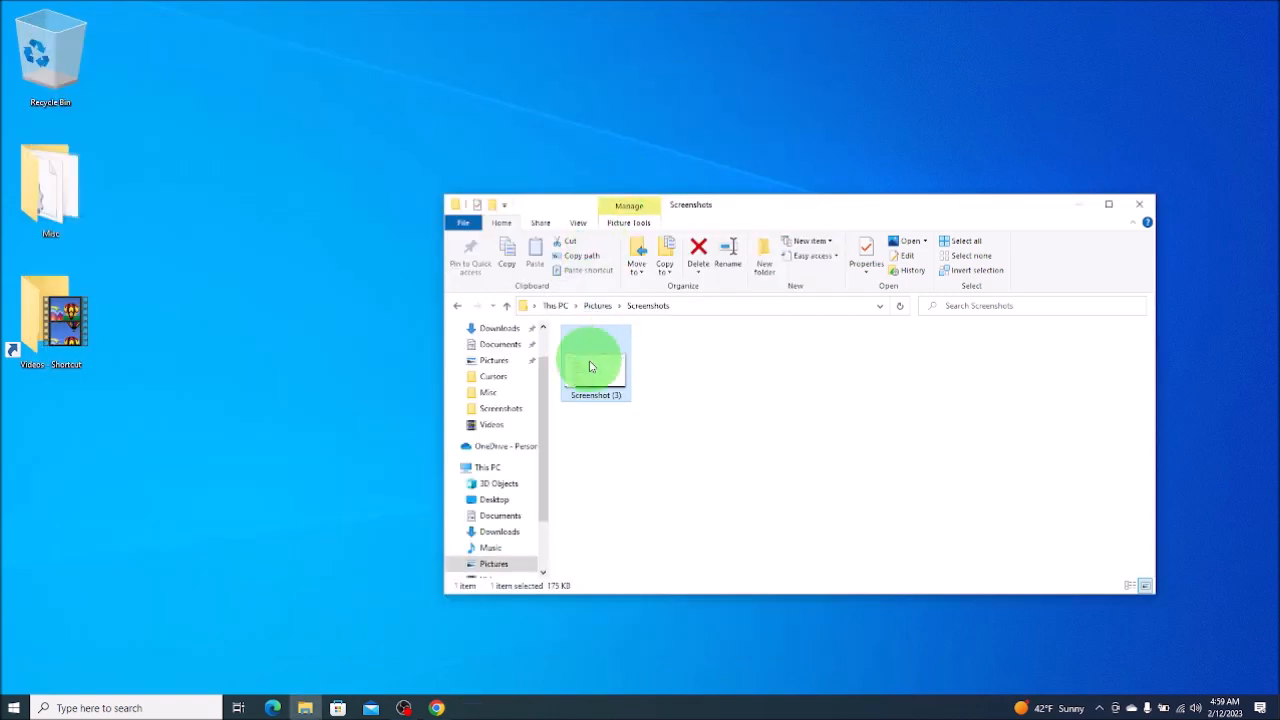
Check Screenshot (3)'s properties (176 KB PNG) and return to the Google results.
{"action": "right_click", "coordinate": [596, 362]}
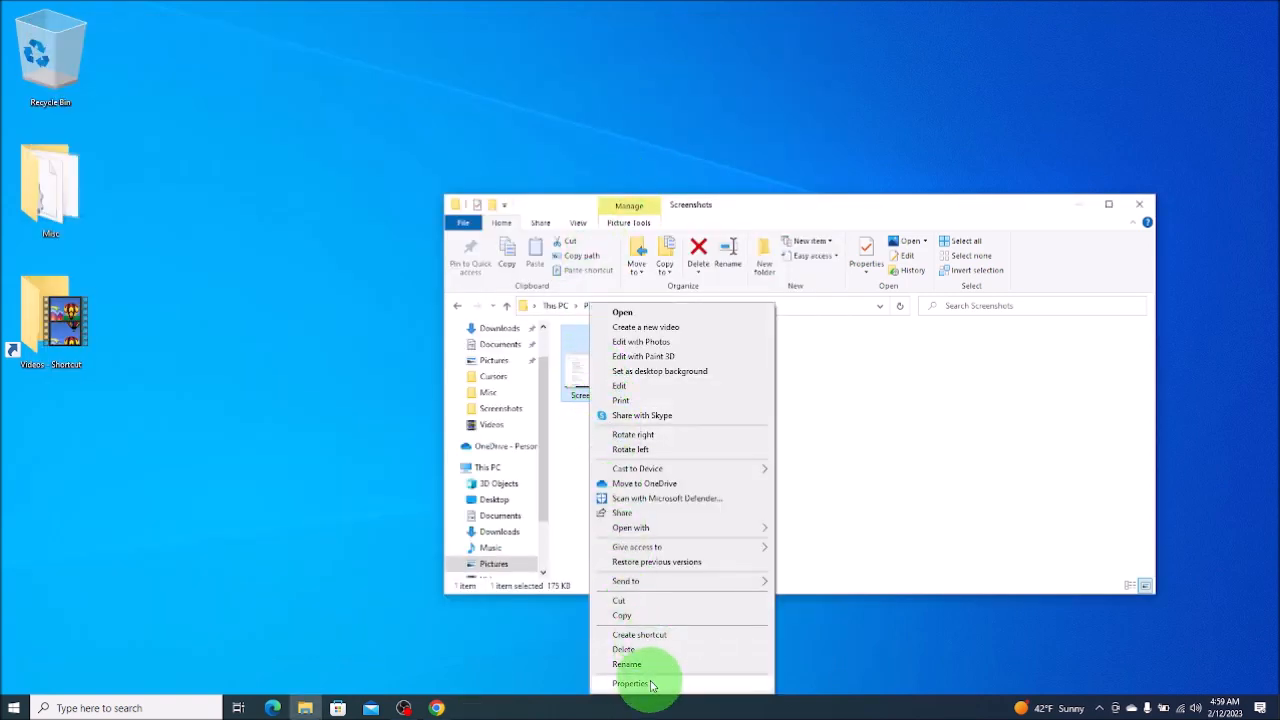
{"action": "left_click", "coordinate": [632, 684]}
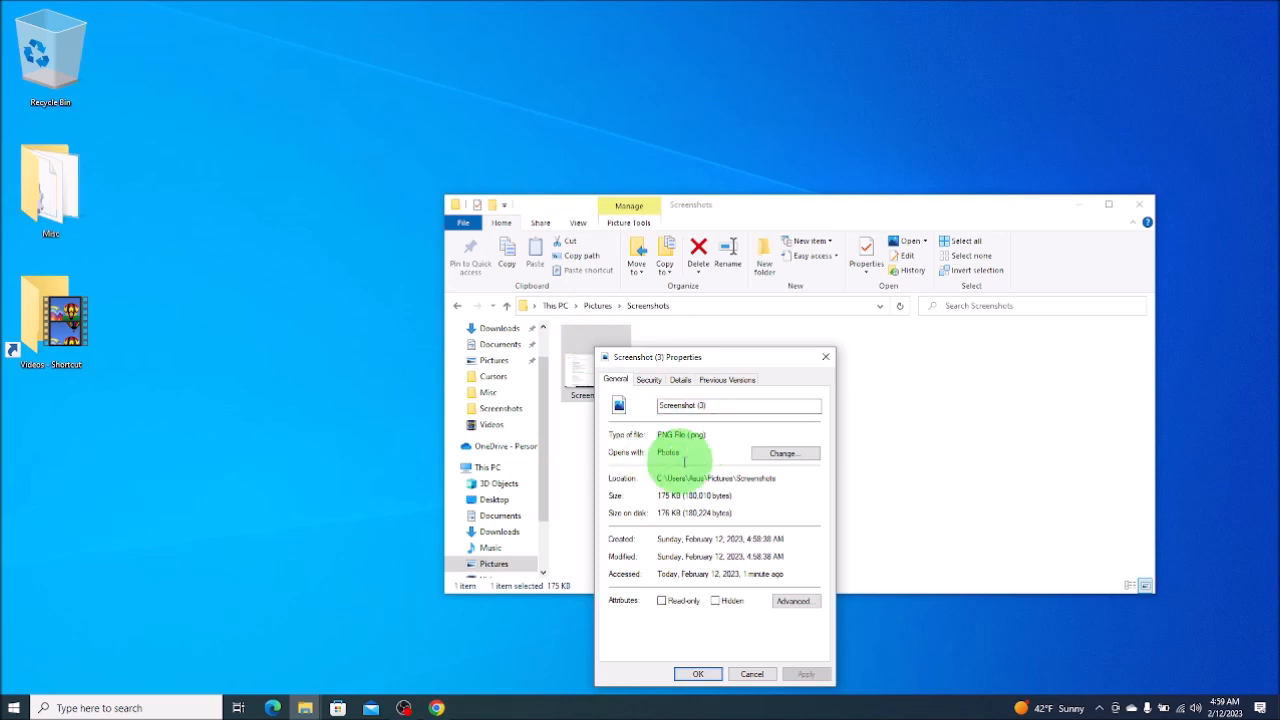
{"action": "left_click", "coordinate": [752, 672]}
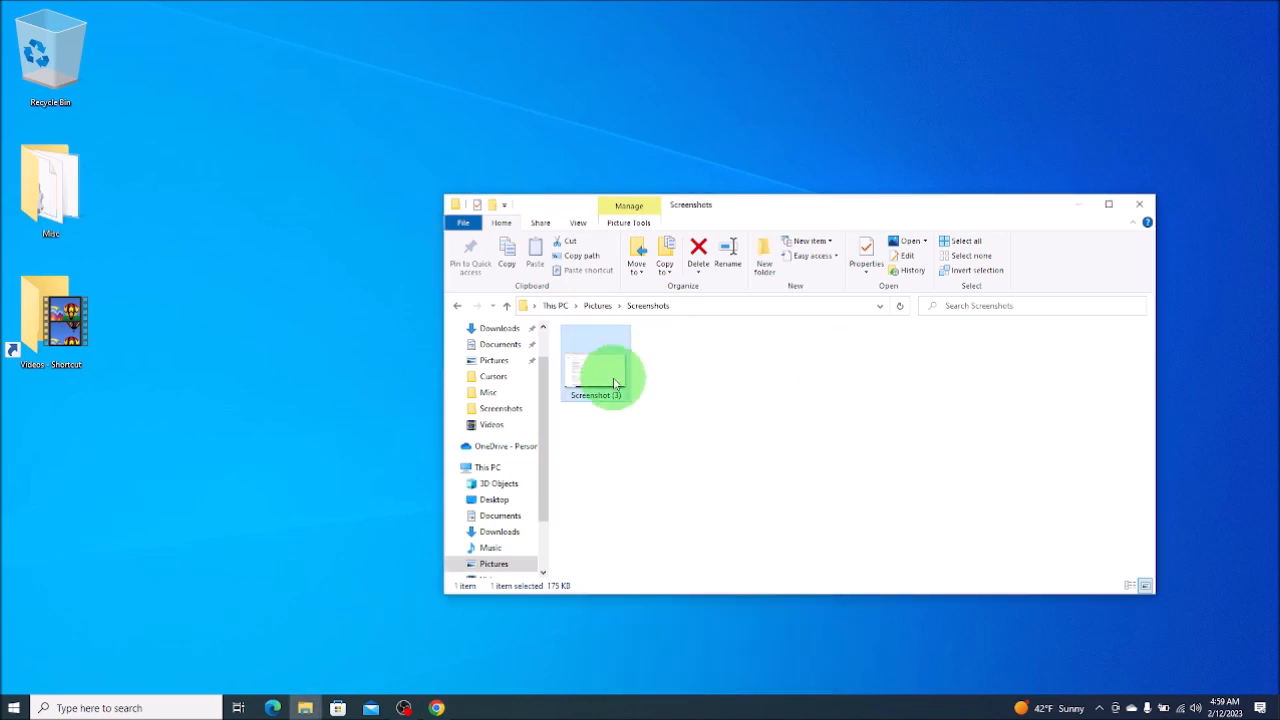
{"action": "mouse_move", "coordinate": [584, 352]}
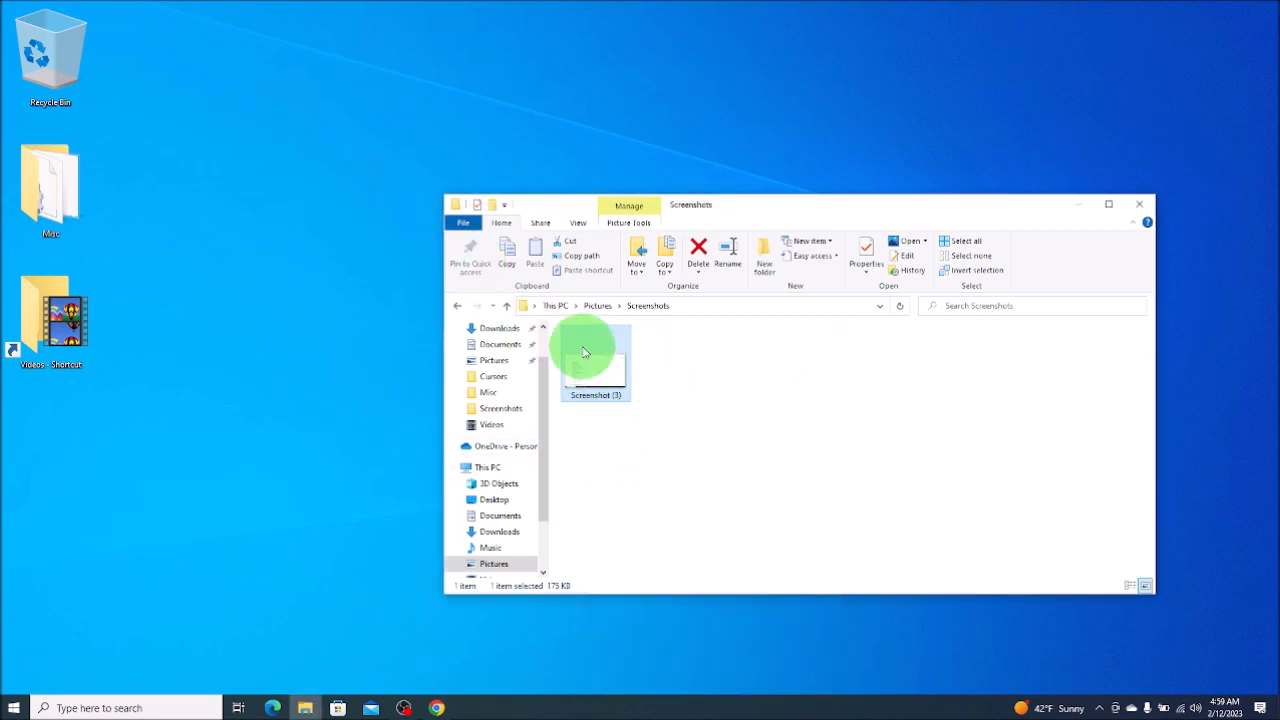
{"action": "left_click", "coordinate": [1140, 204]}
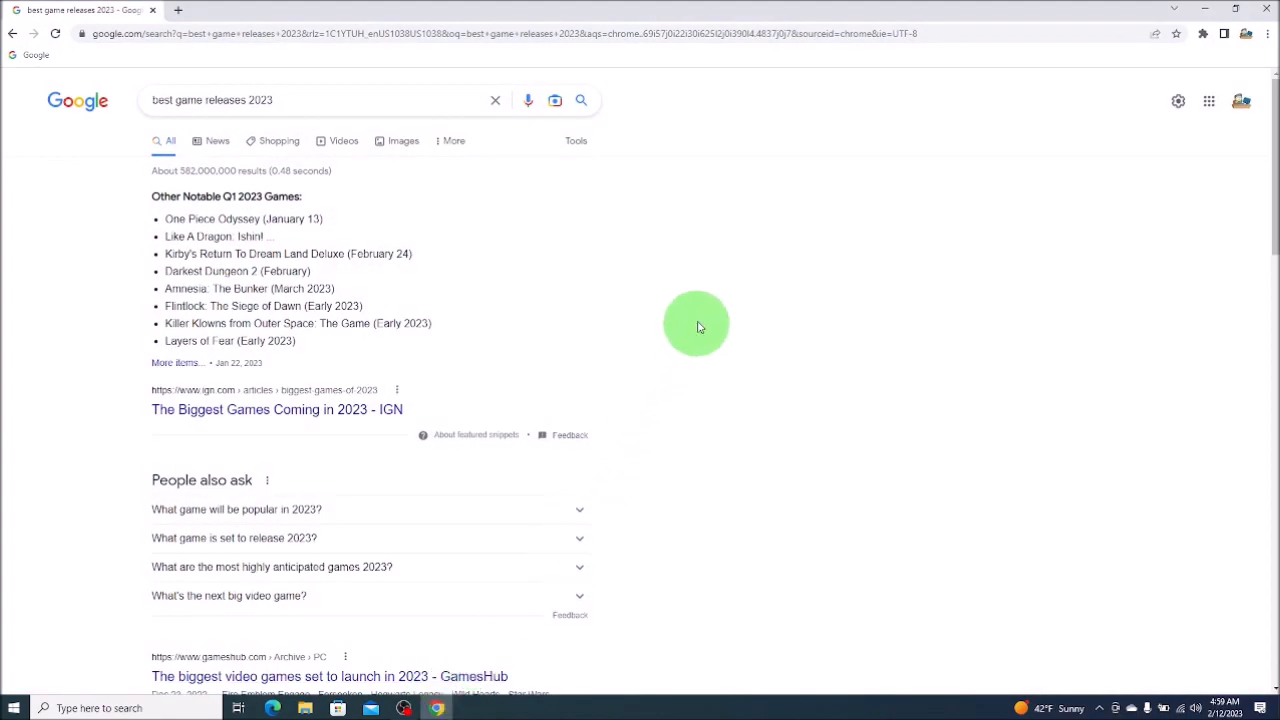
{"action": "mouse_move", "coordinate": [116, 156]}
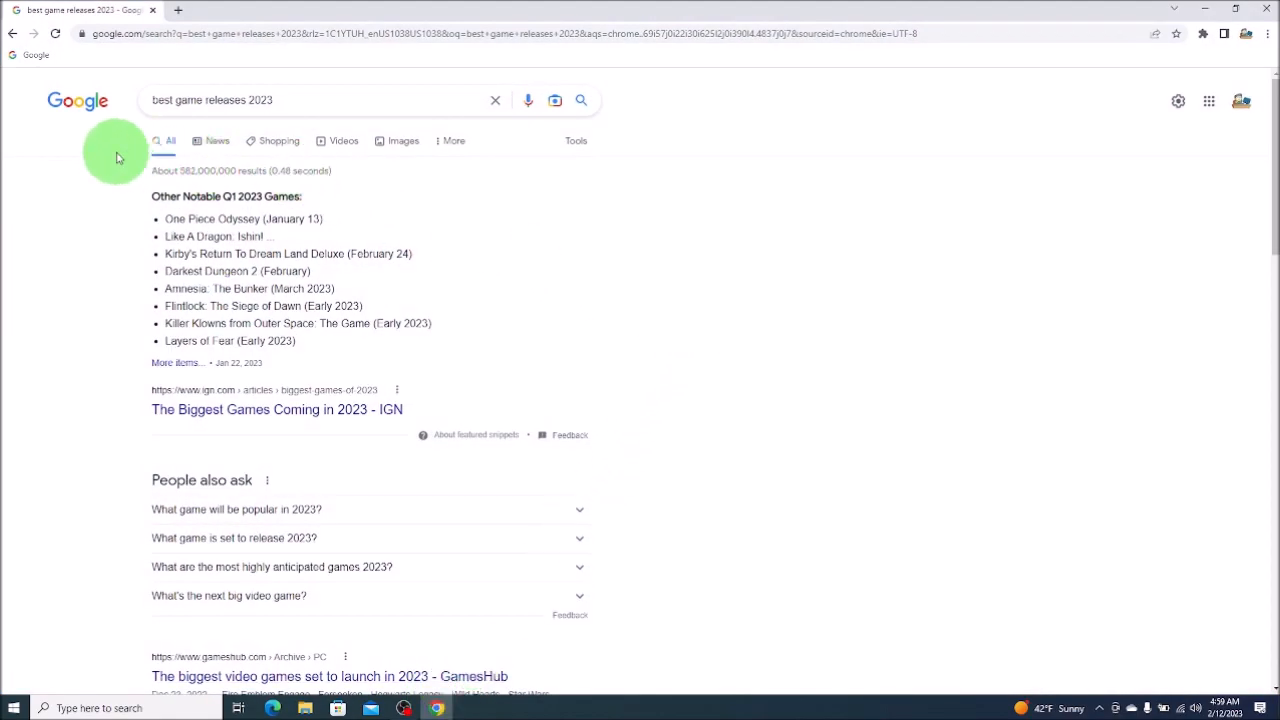
{"action": "mouse_move", "coordinate": [628, 326]}
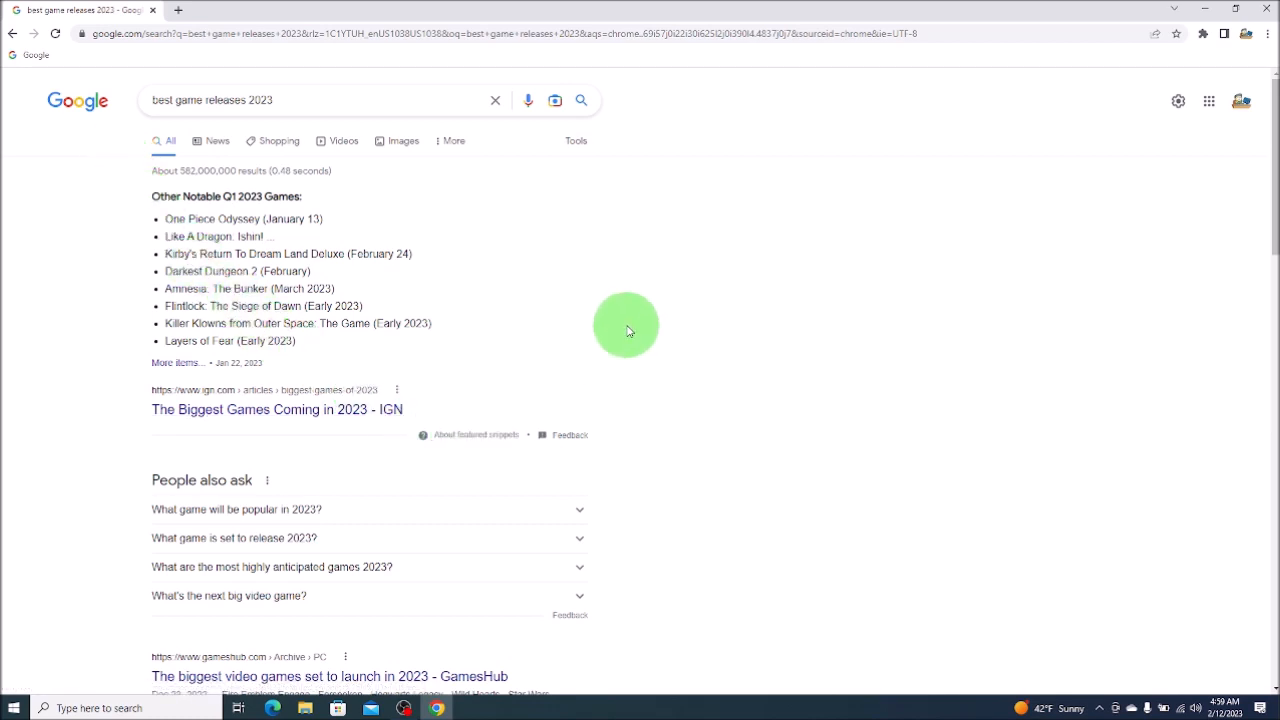
Start a Snip & Sketch capture (Win+Shift+S) over the Google results page.
{"action": "key", "text": "Win+Shift+s"}
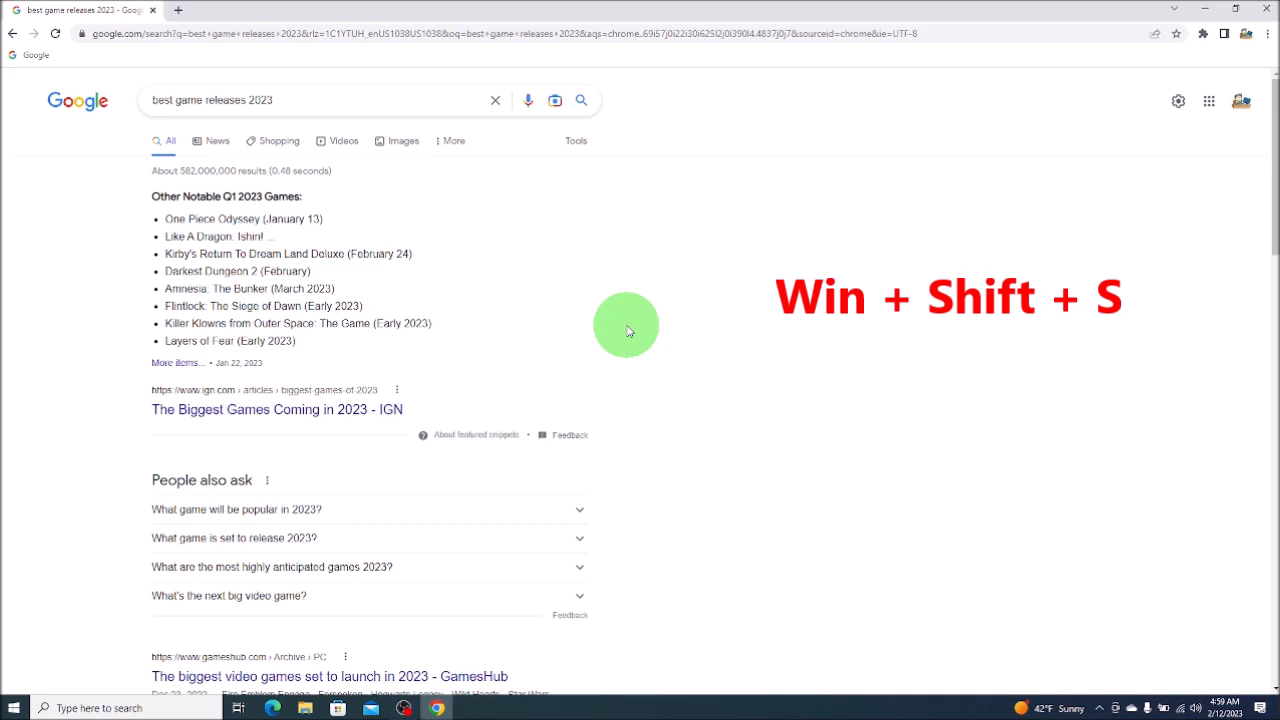
{"action": "key", "text": "Win+Shift+S"}
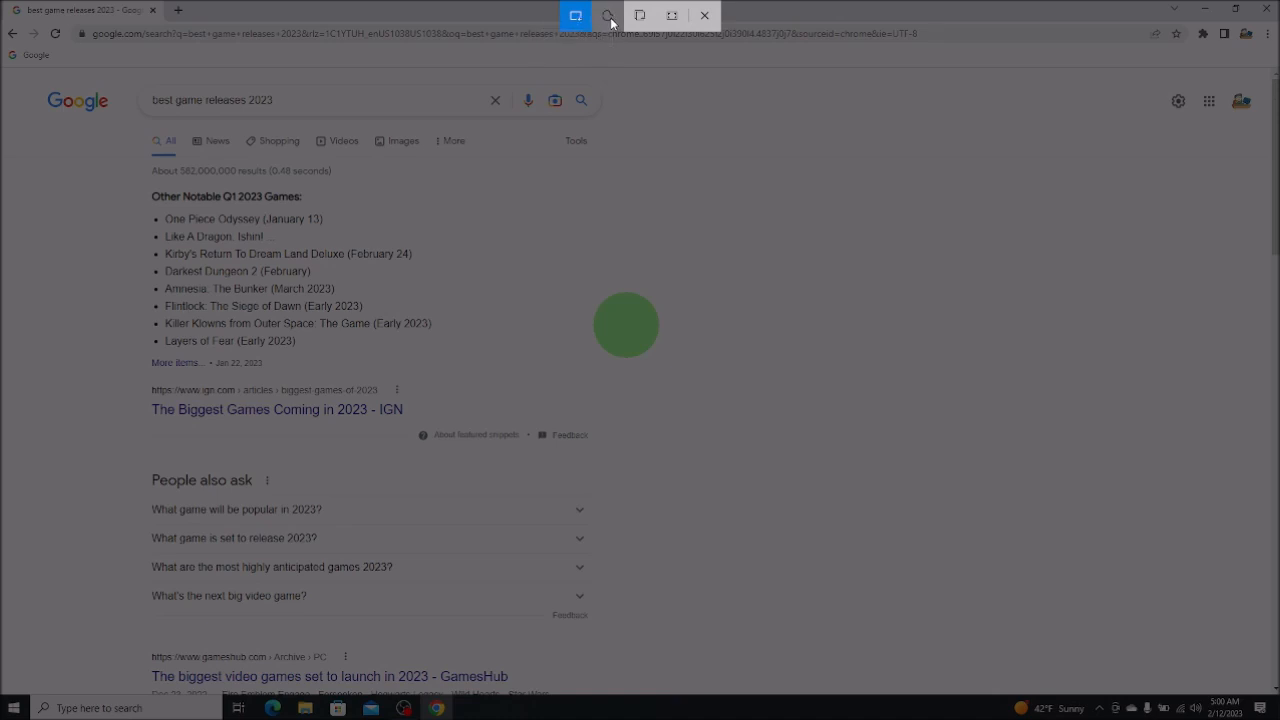
{"action": "mouse_move", "coordinate": [640, 16]}
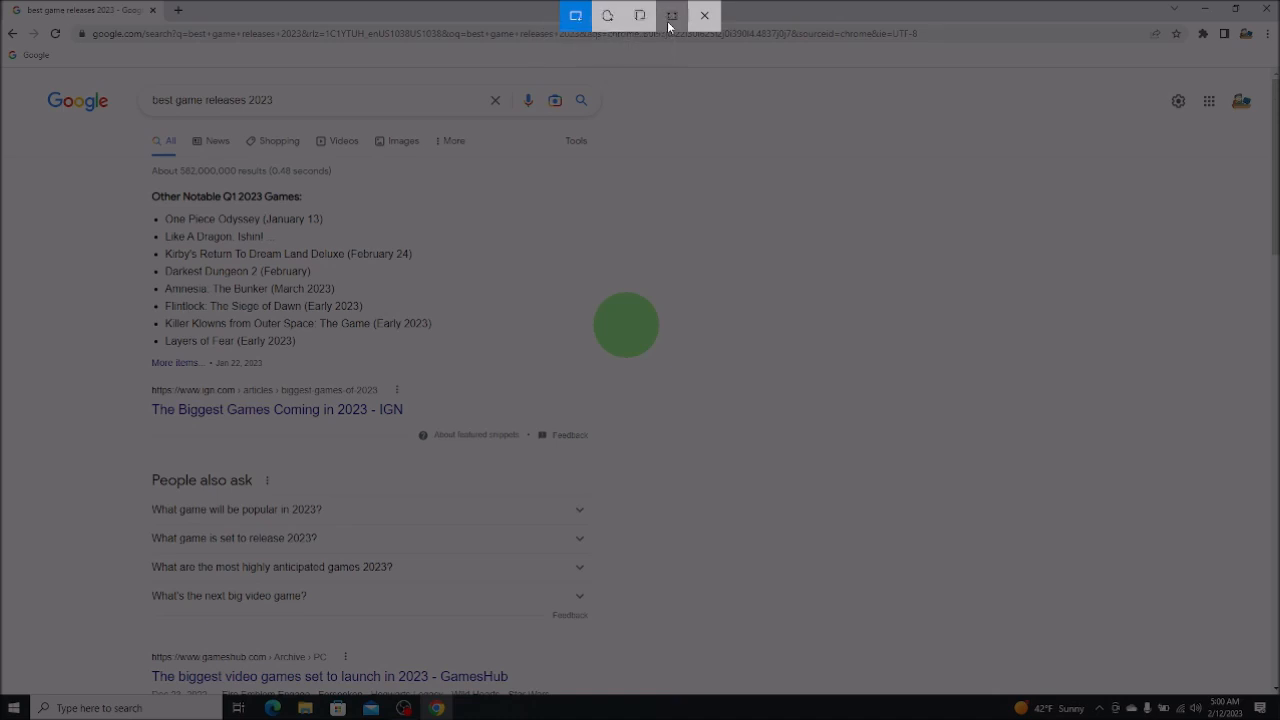
{"action": "mouse_move", "coordinate": [672, 16]}
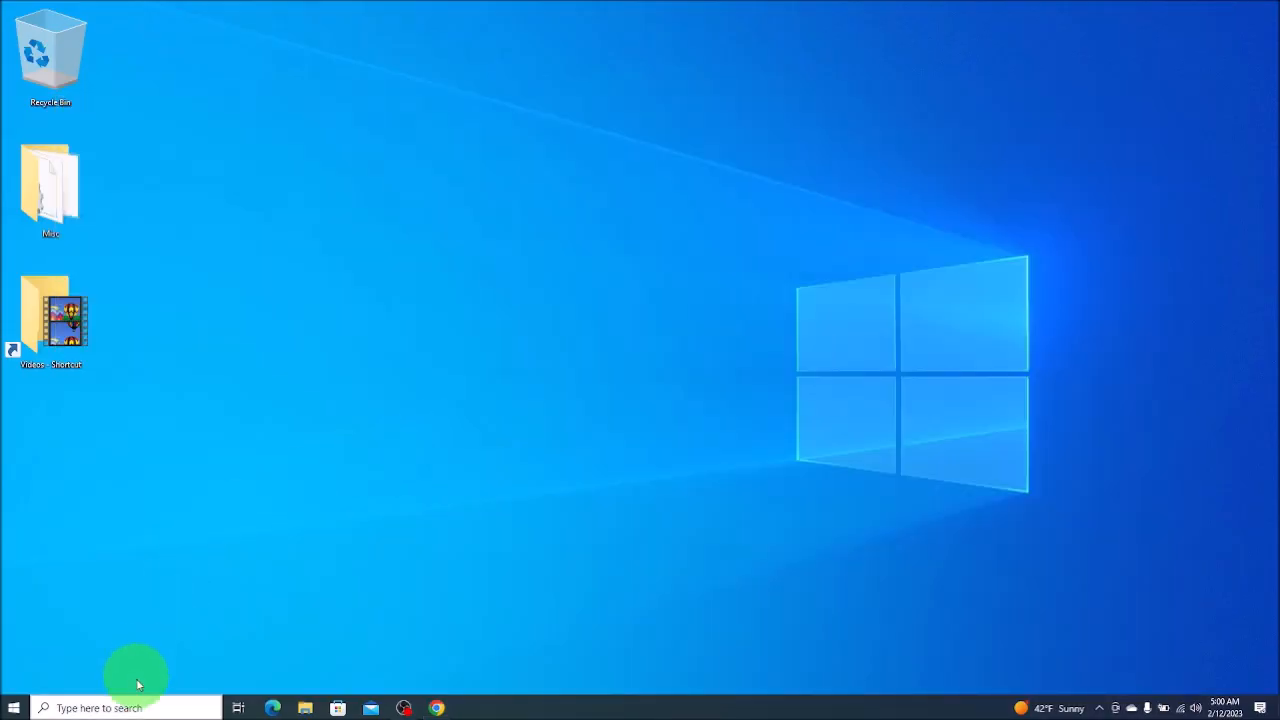
Search the taskbar for Paint to paste the snipped game list.
{"action": "type", "text": "pain"}
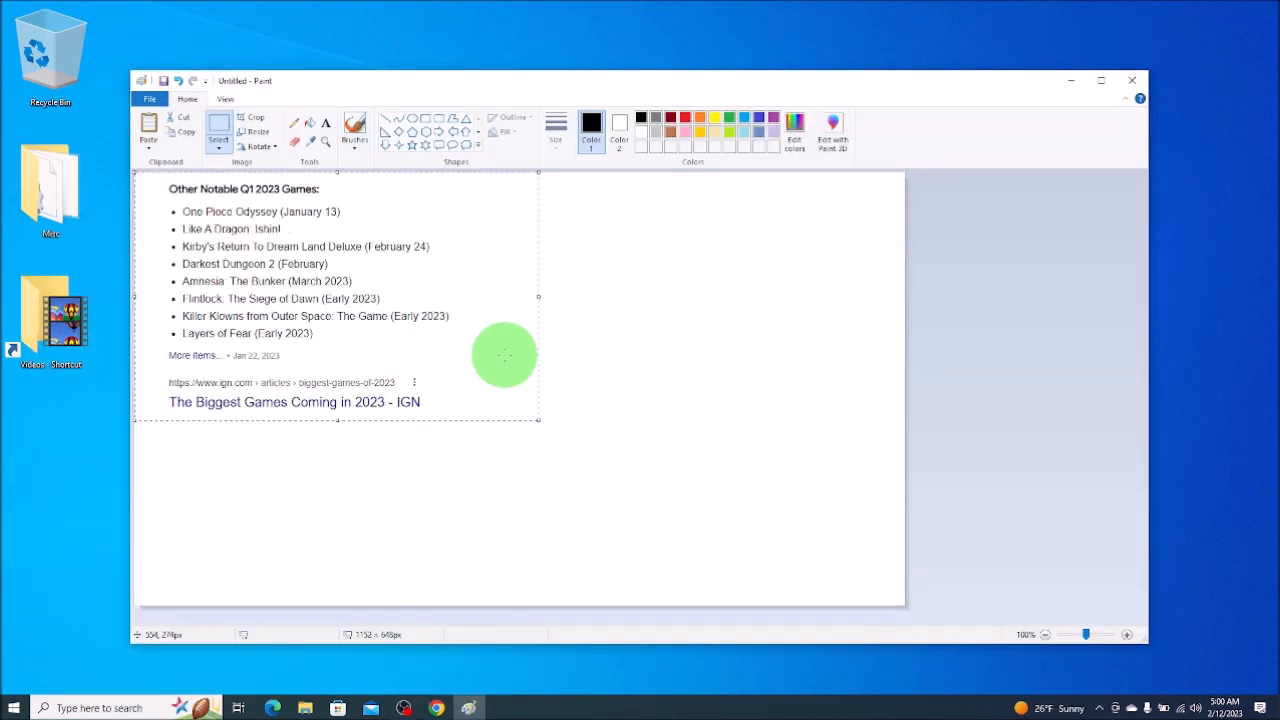
{"action": "mouse_move", "coordinate": [320, 232]}
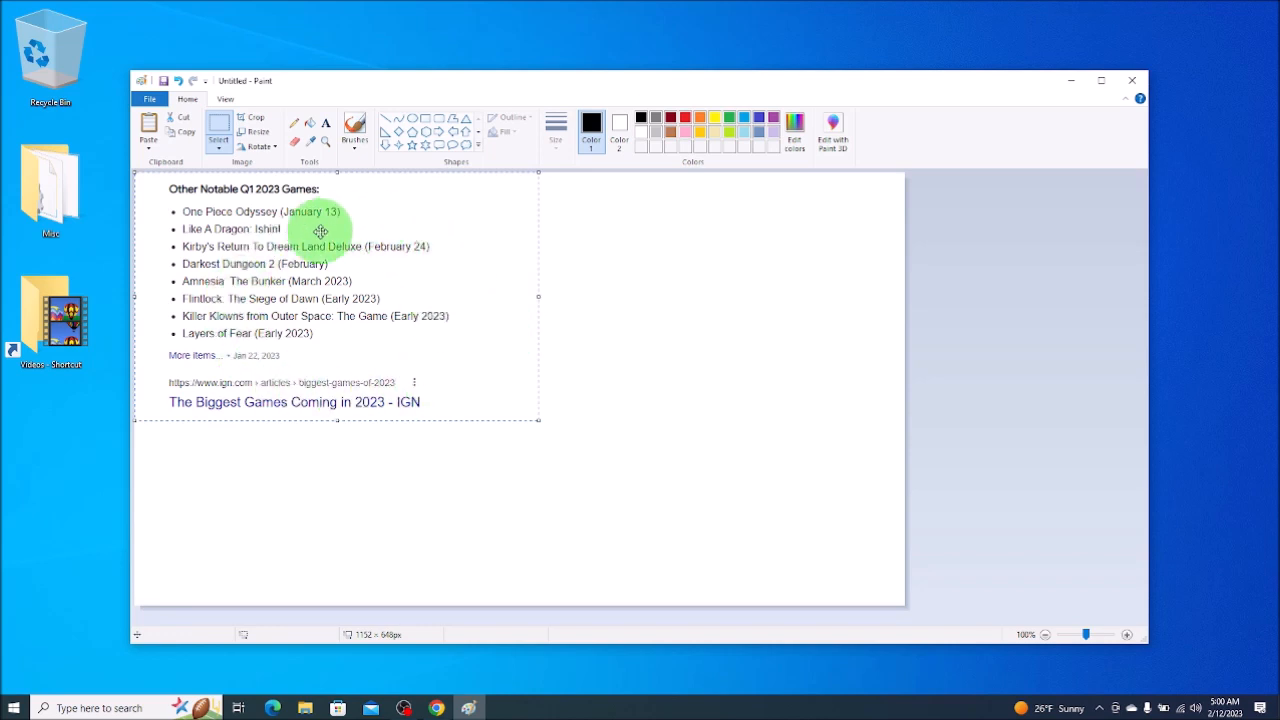
{"action": "mouse_move", "coordinate": [378, 228]}
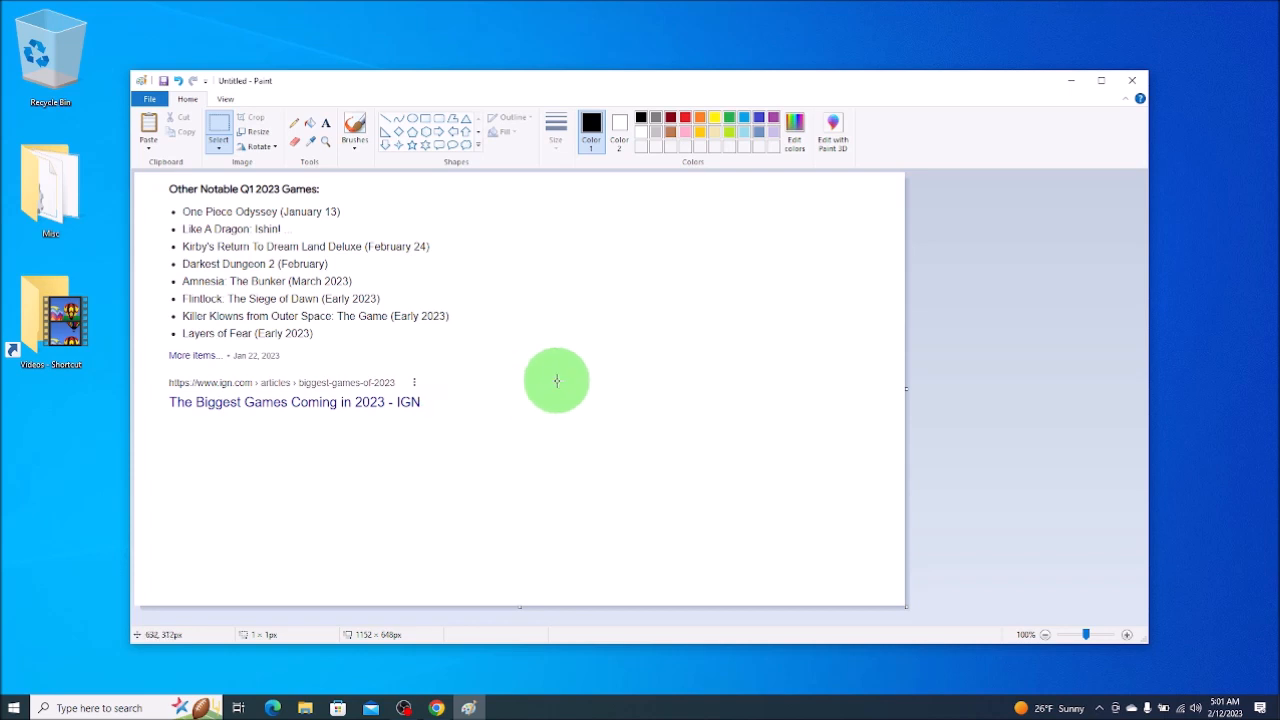
{"action": "mouse_move", "coordinate": [1052, 100]}
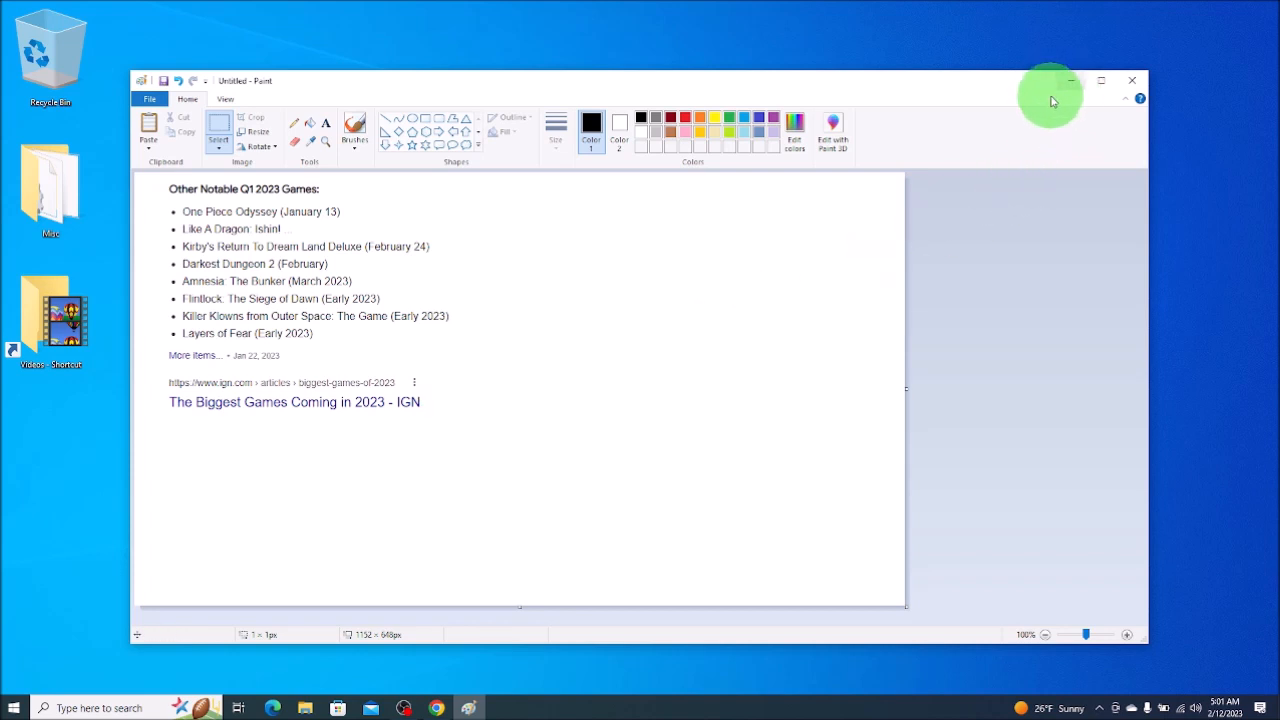
{"action": "mouse_move", "coordinate": [1048, 104]}
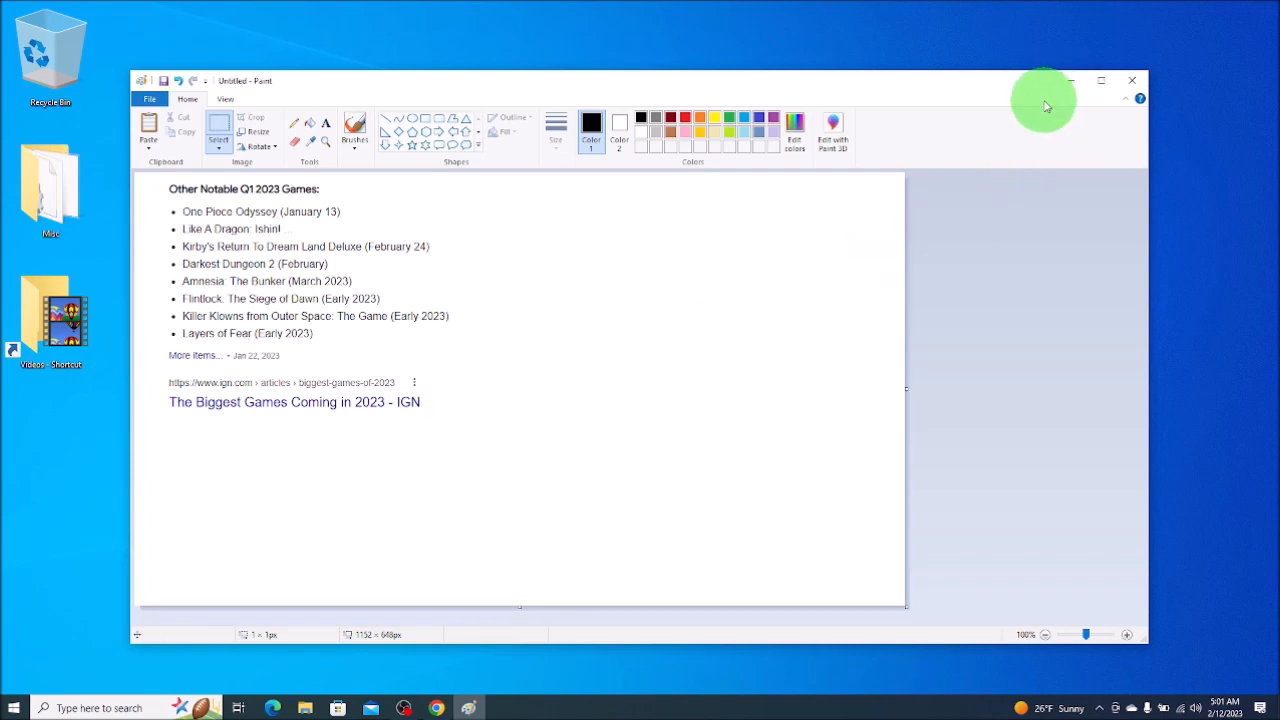